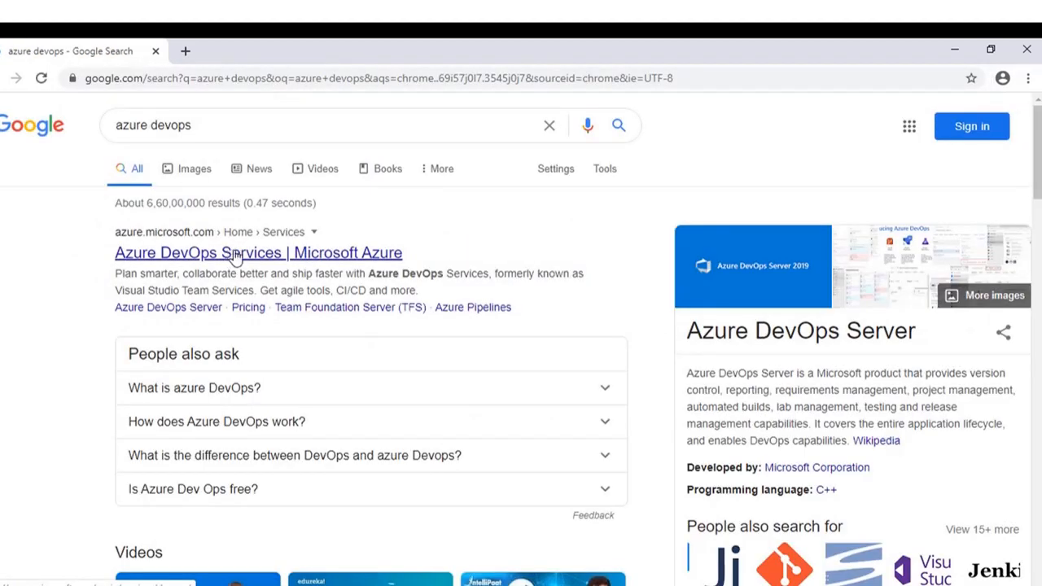
Reach the Microsoft sign-in page from the Azure DevOps Services search result.
click(257, 252)
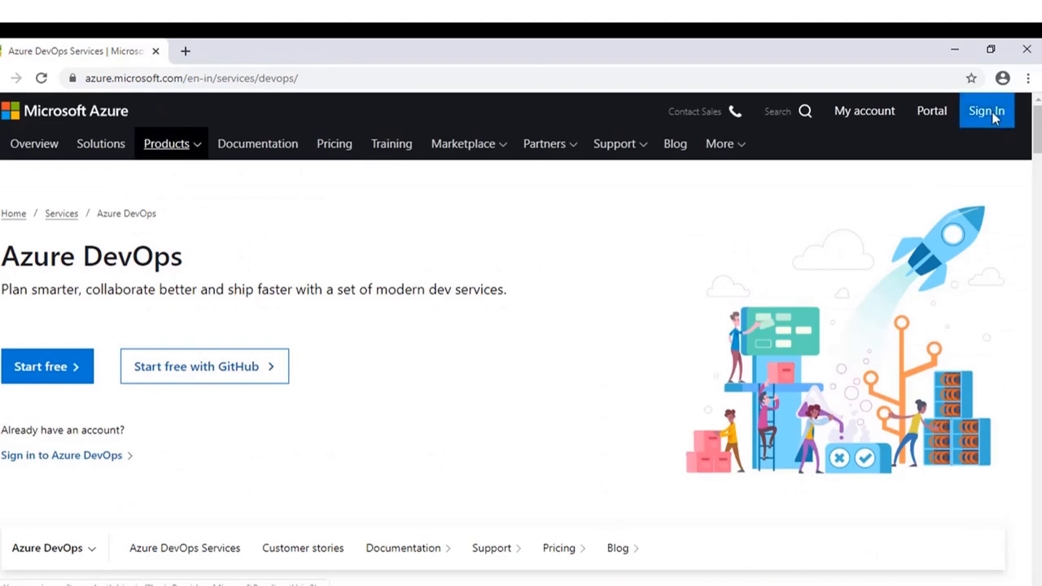
click(987, 111)
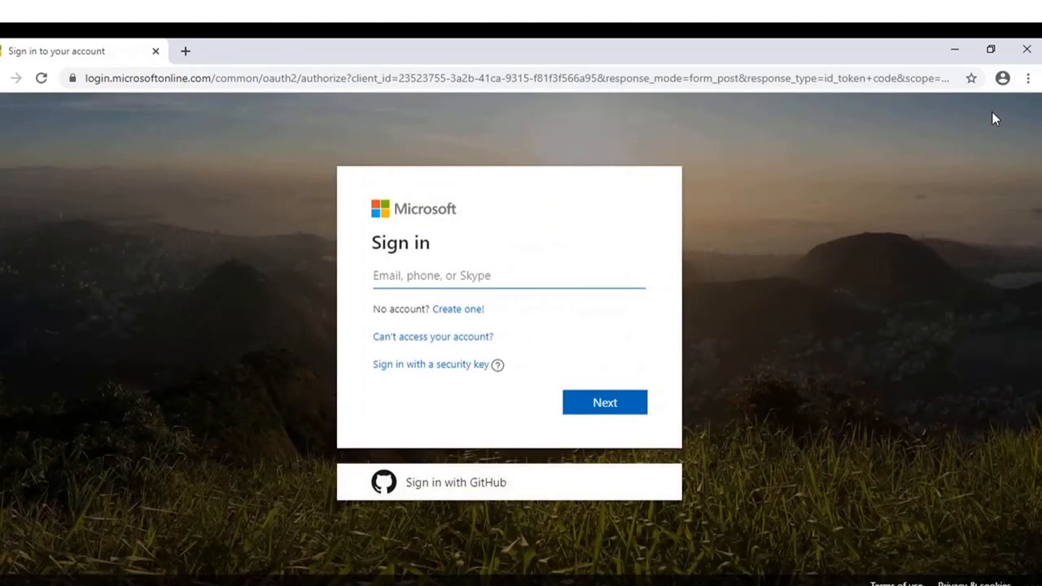
mouse_move(433, 309)
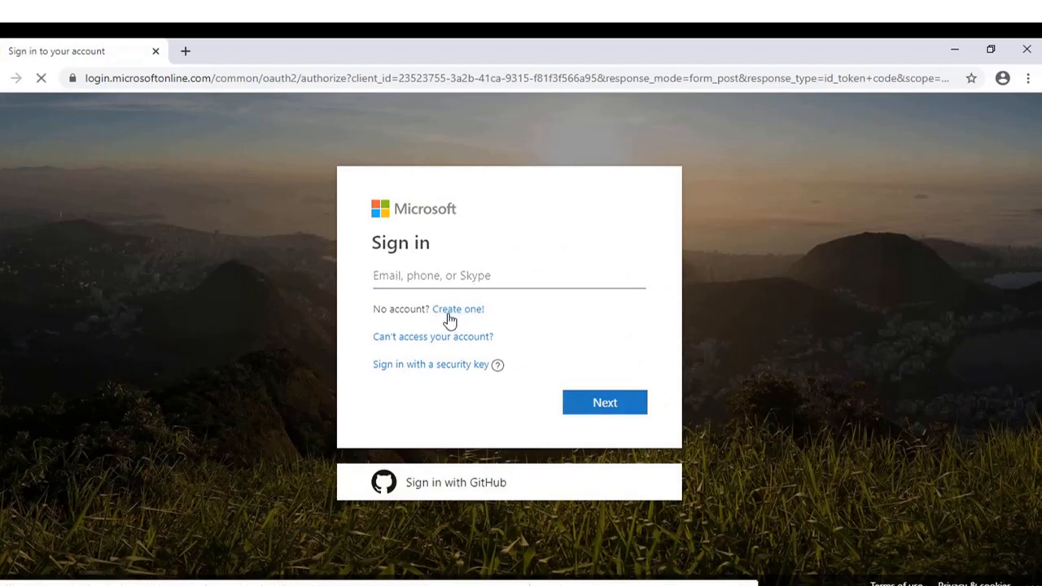
click(458, 309)
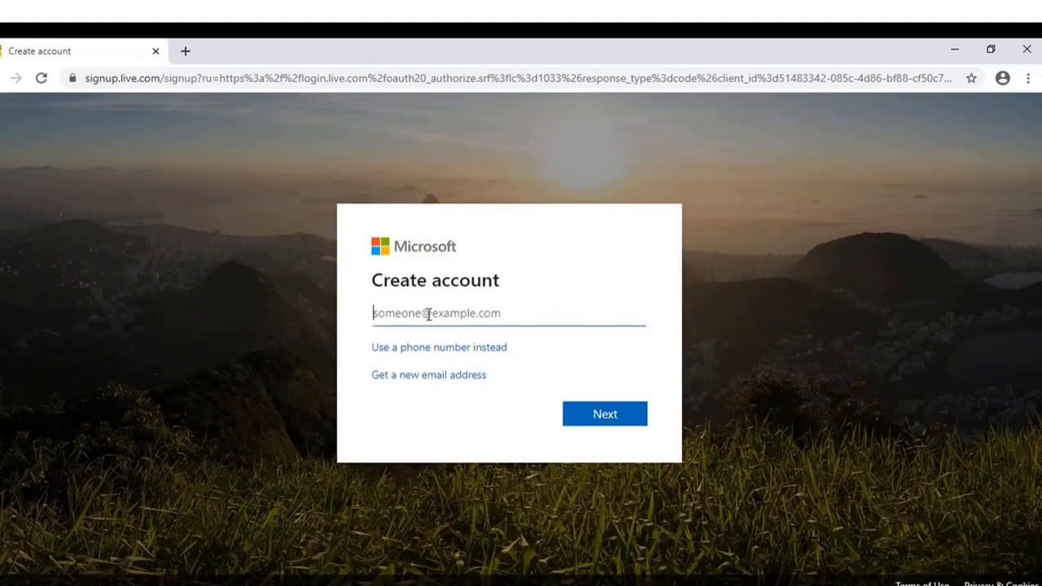
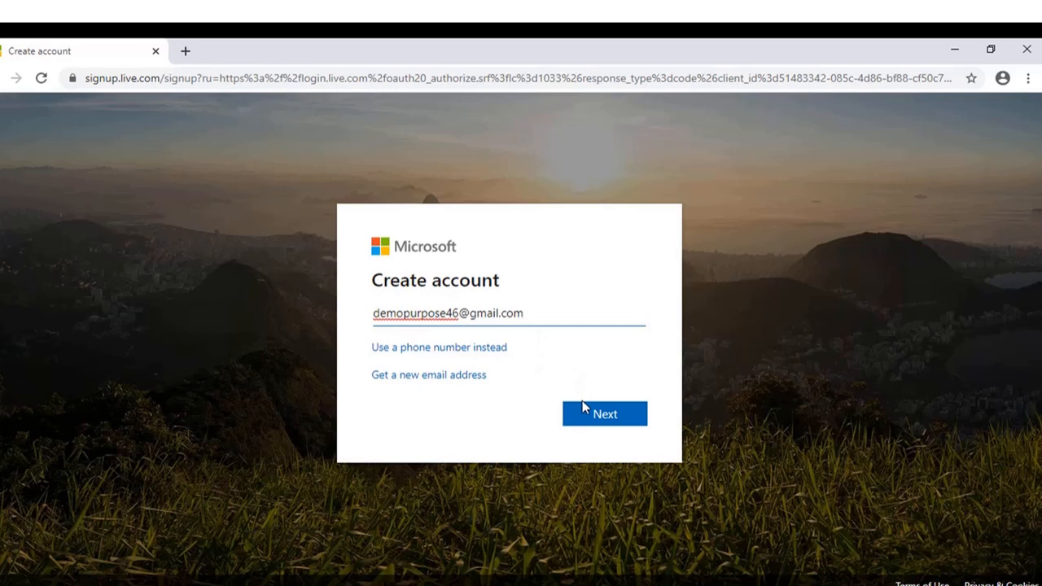
click(604, 414)
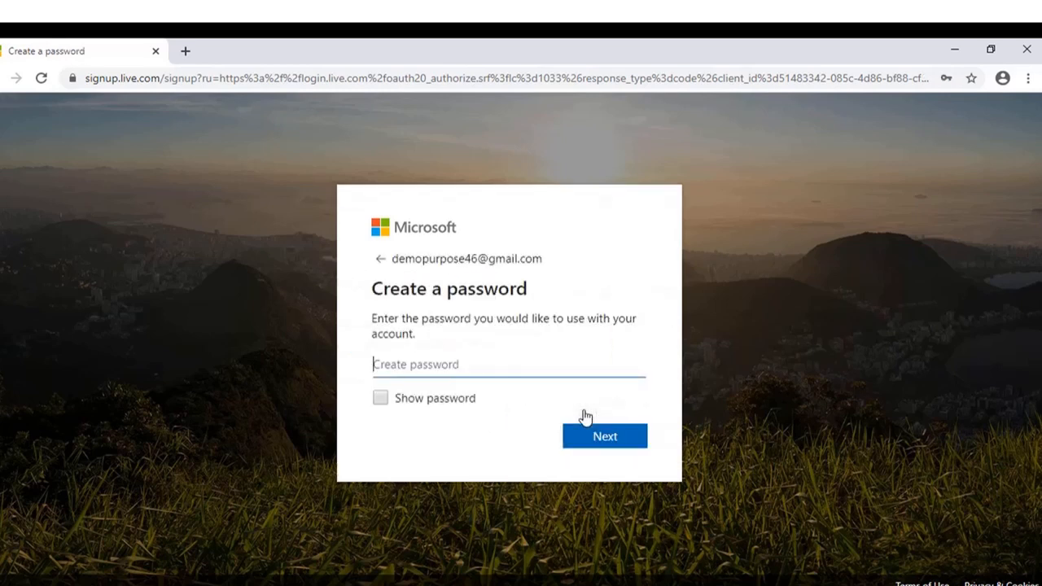
Enter a password for the new account in the Create password field.
click(492, 364)
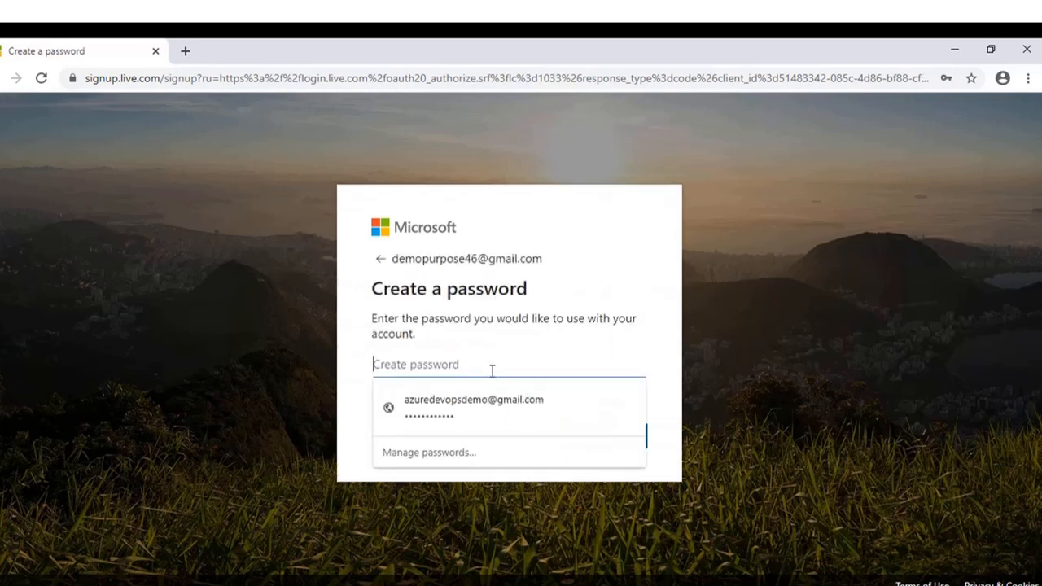
text(••)
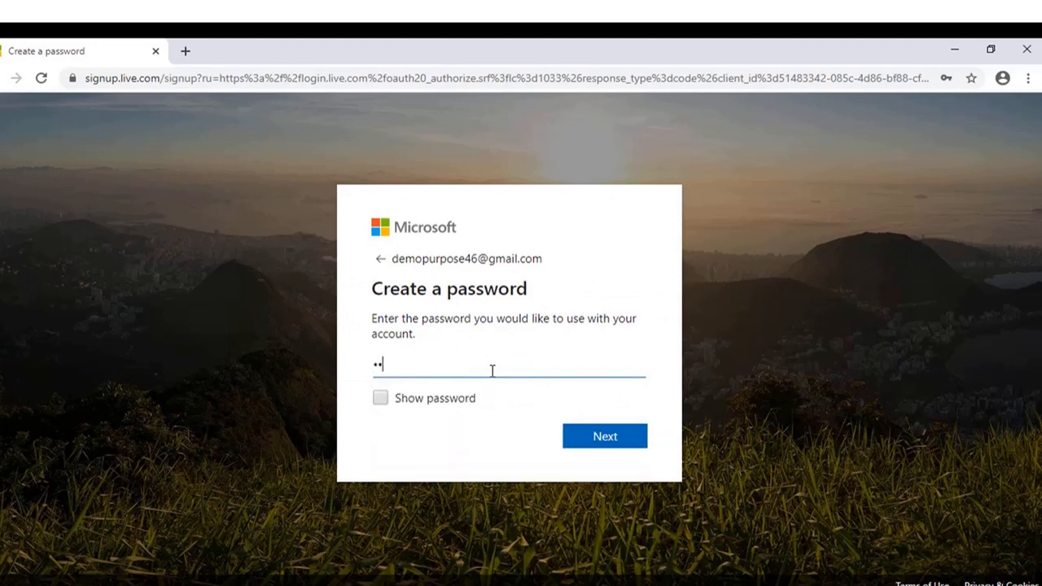
text(••)
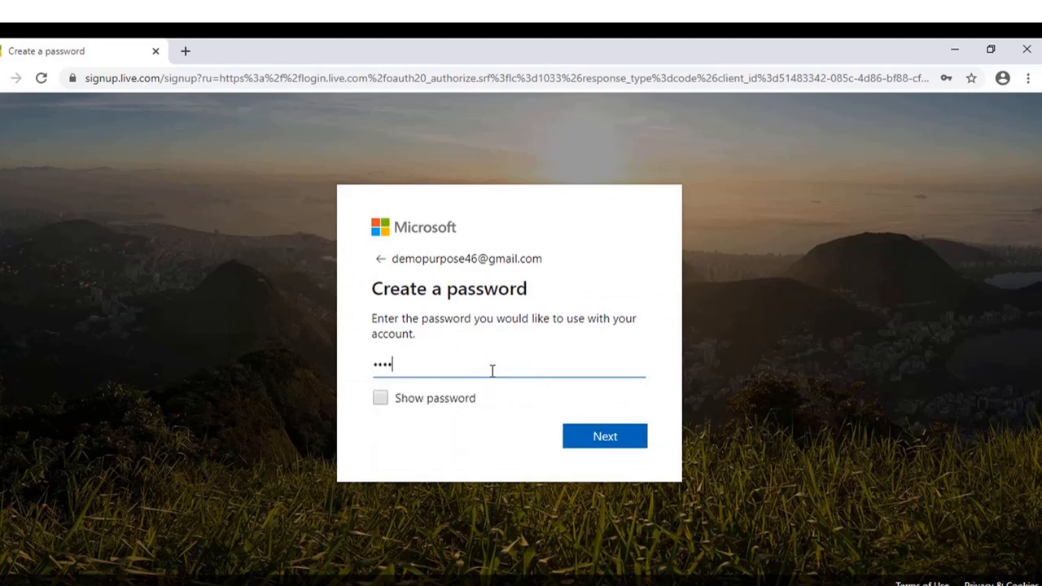
text(•)
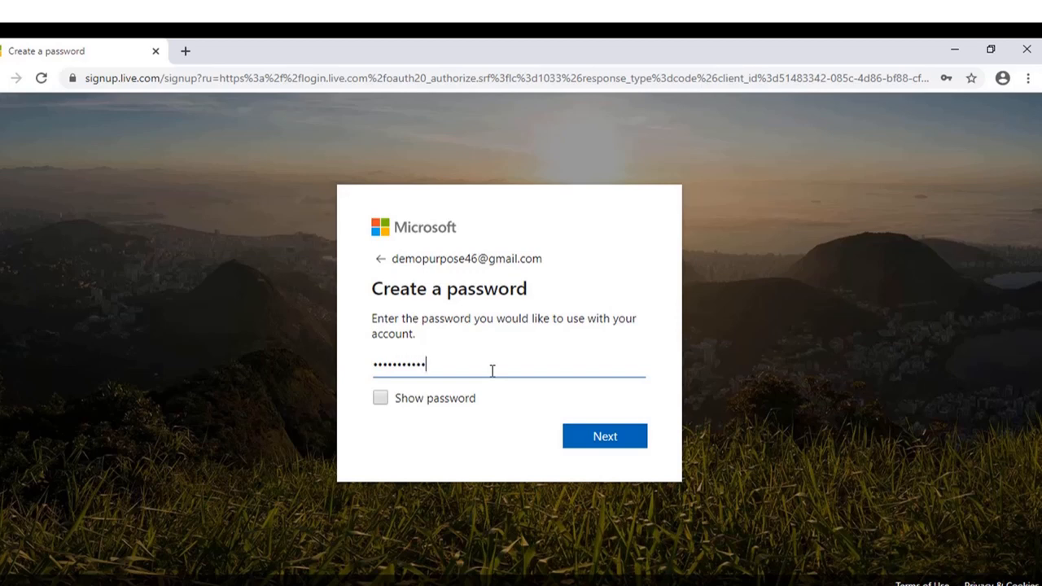
click(604, 436)
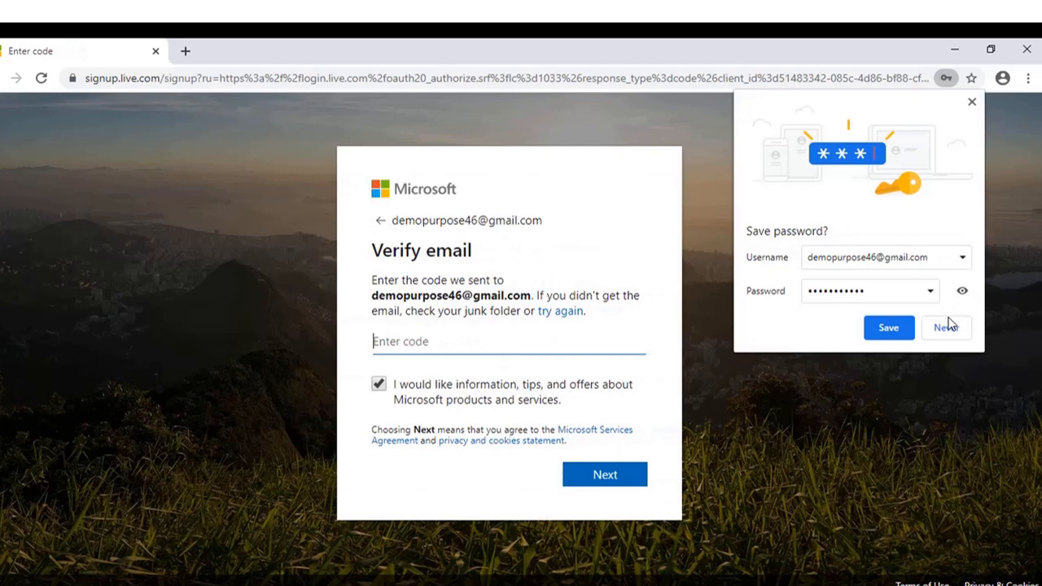
click(888, 327)
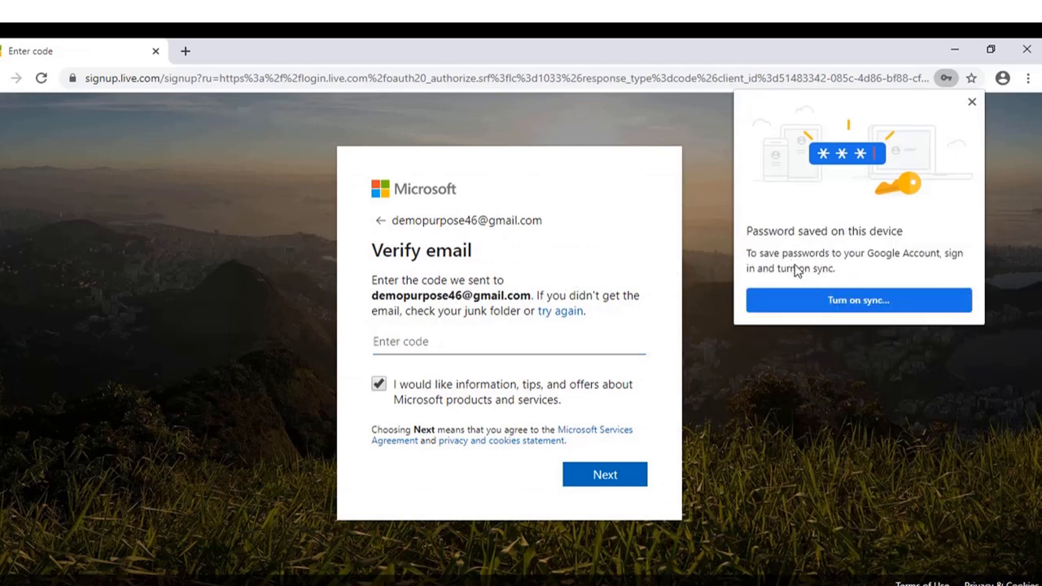
mouse_move(371, 316)
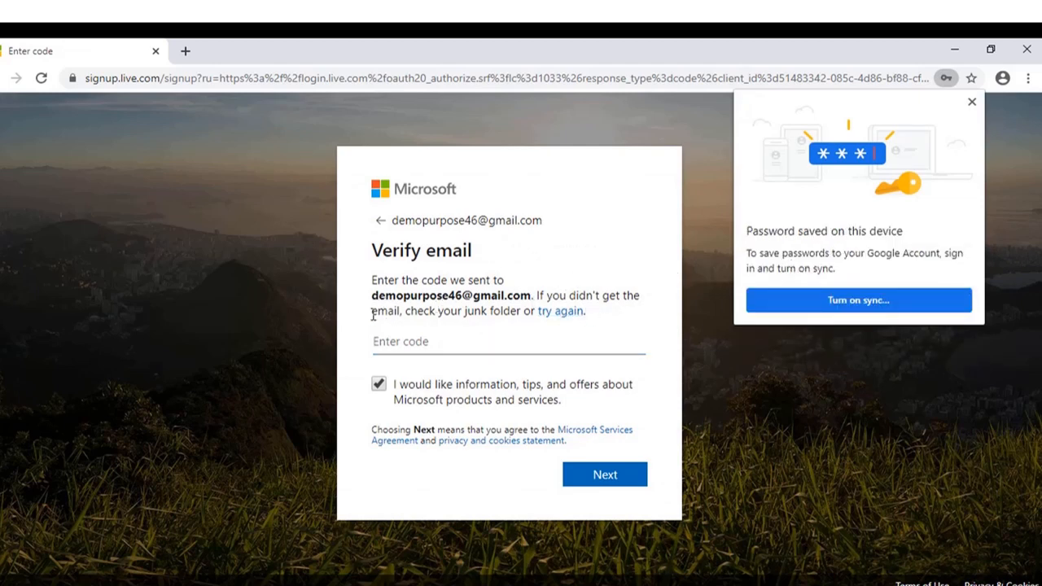
click(972, 101)
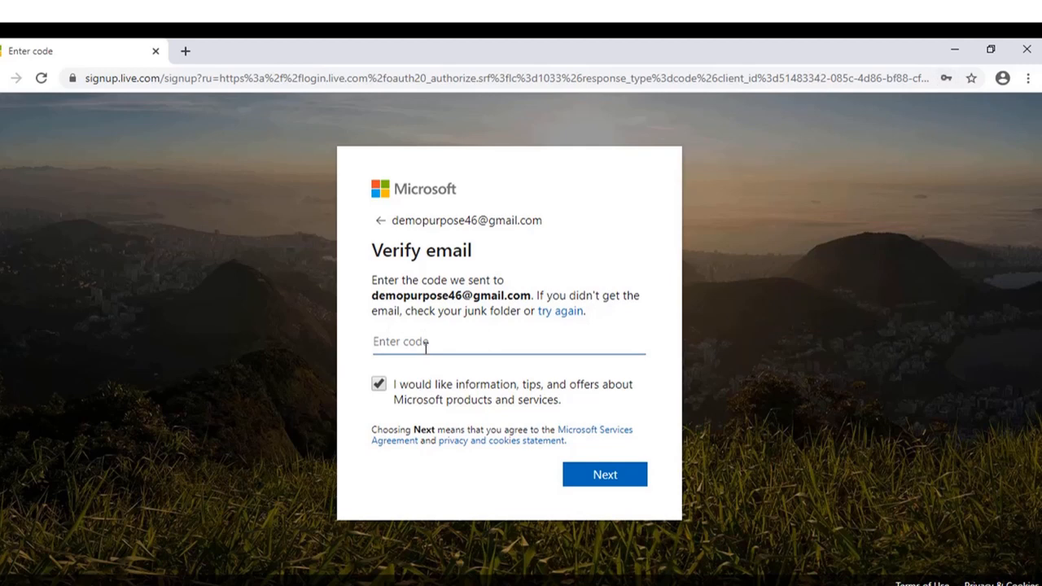
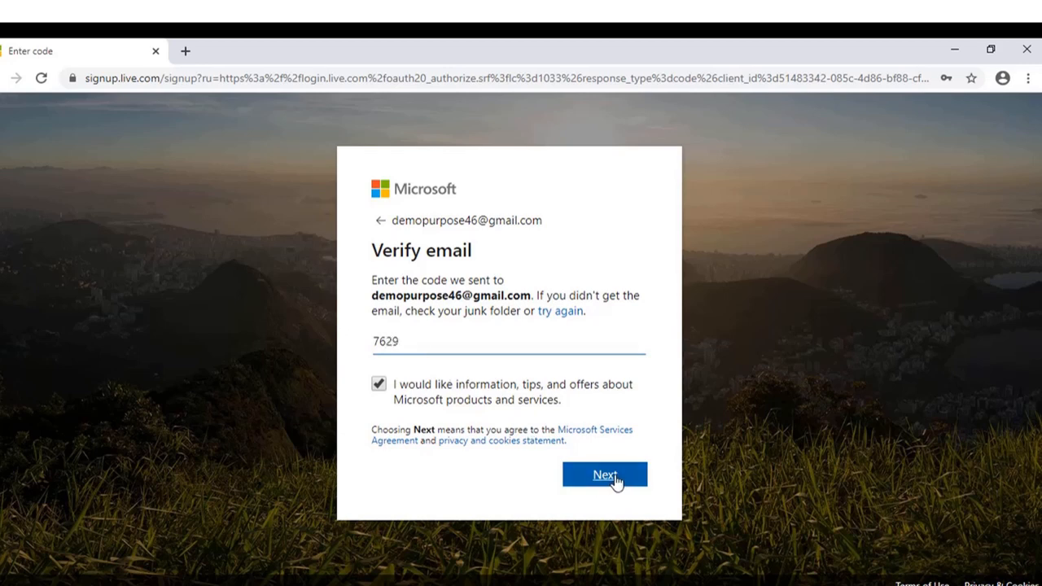
click(602, 475)
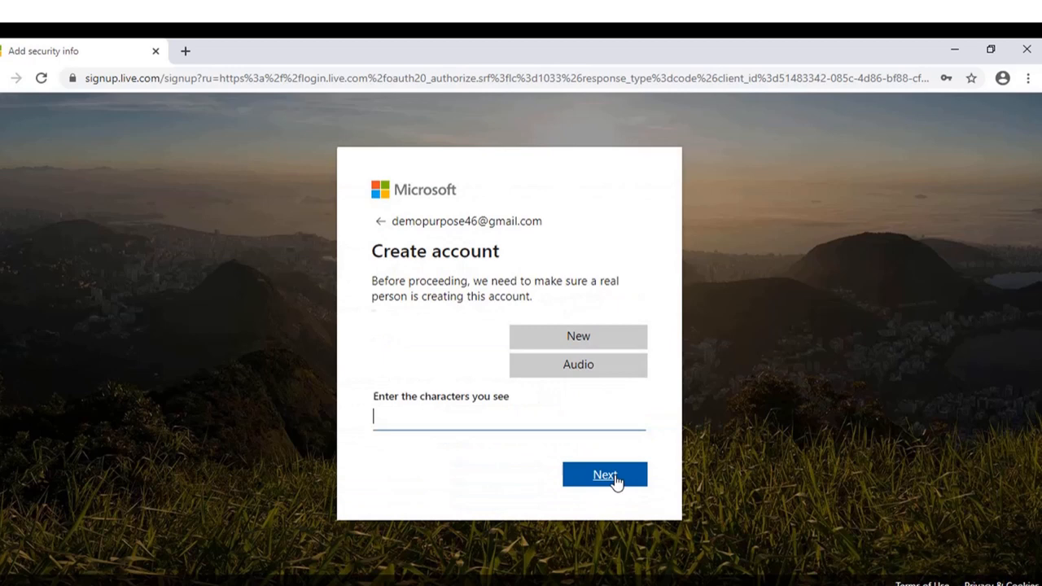
Answer the captcha challenge with the characters DSRSdV66p.
click(604, 474)
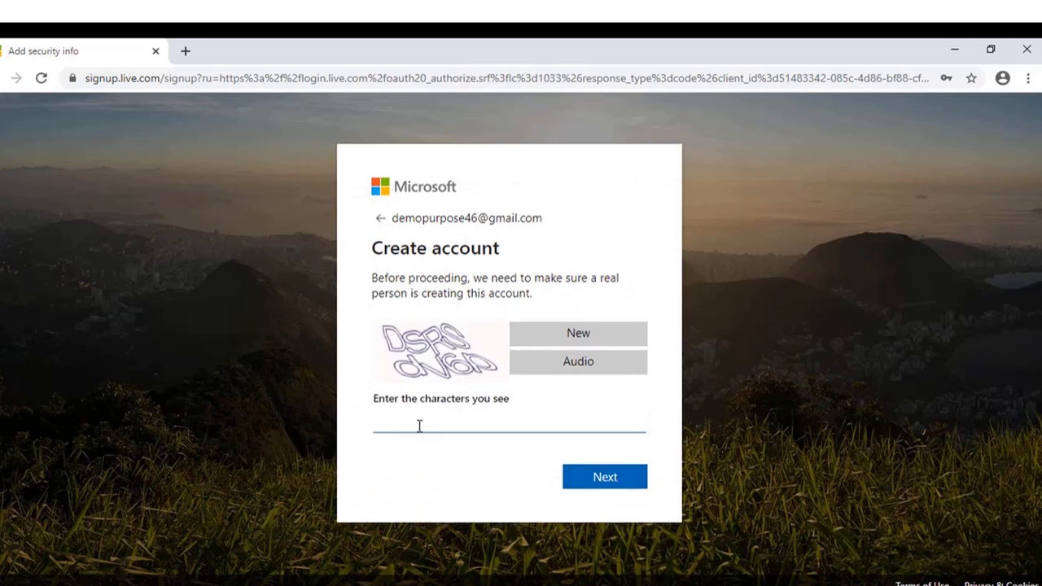
text(DSRS)
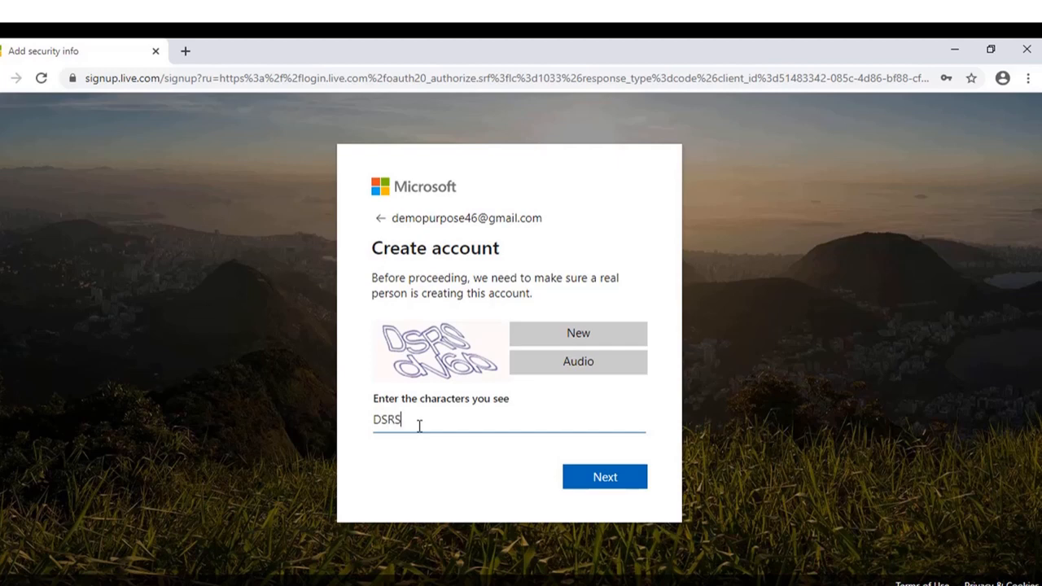
text(dV)
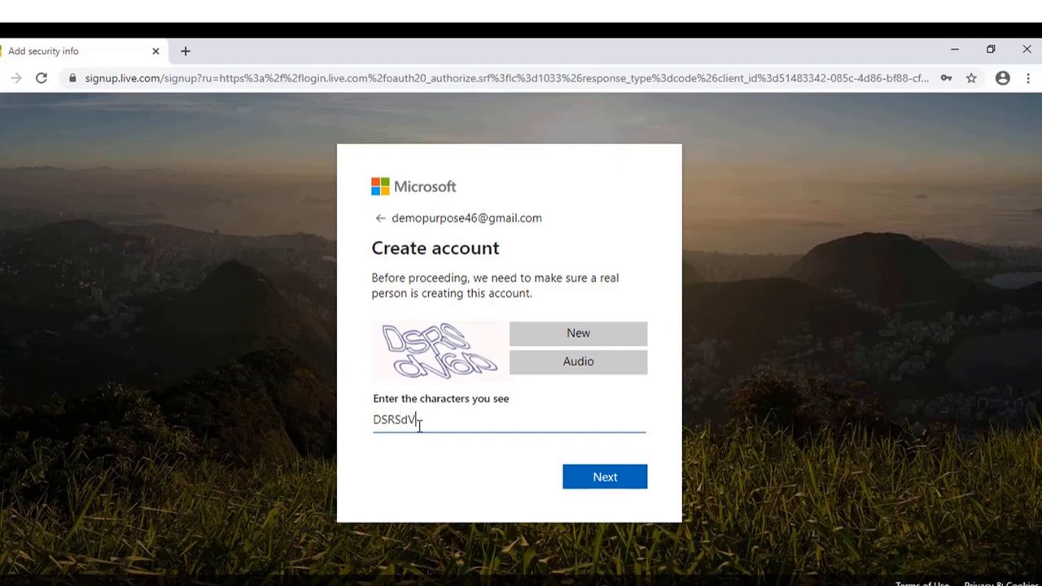
text(6)
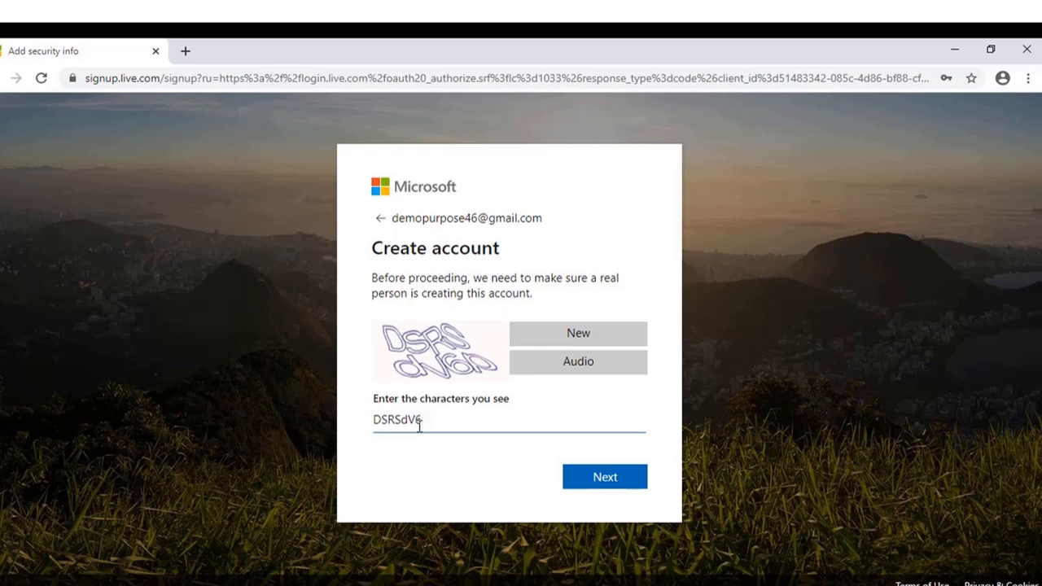
text(6p)
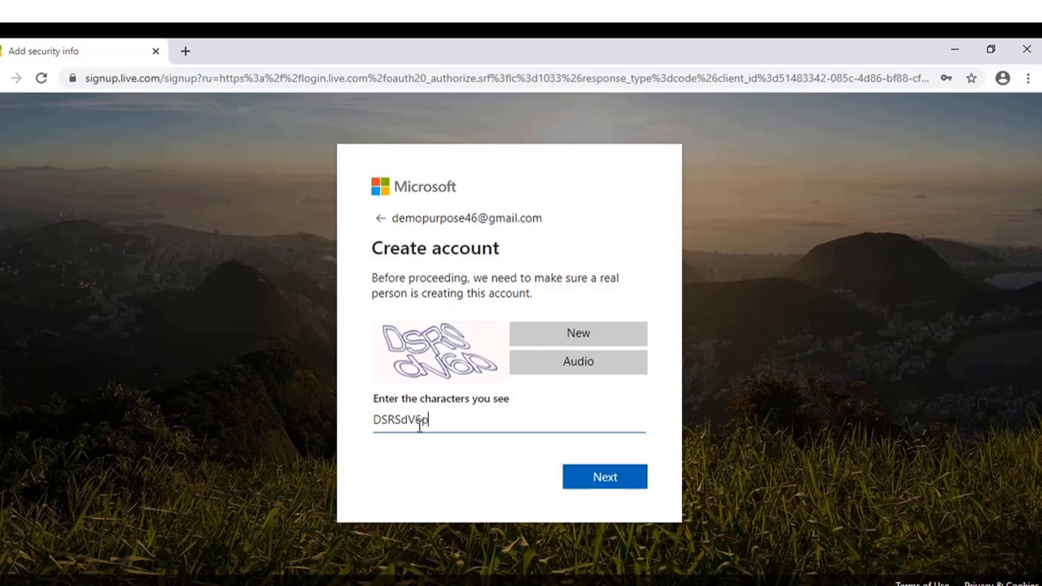
Sign in to Azure DevOps with the new account's password and confirm the profile details.
click(604, 475)
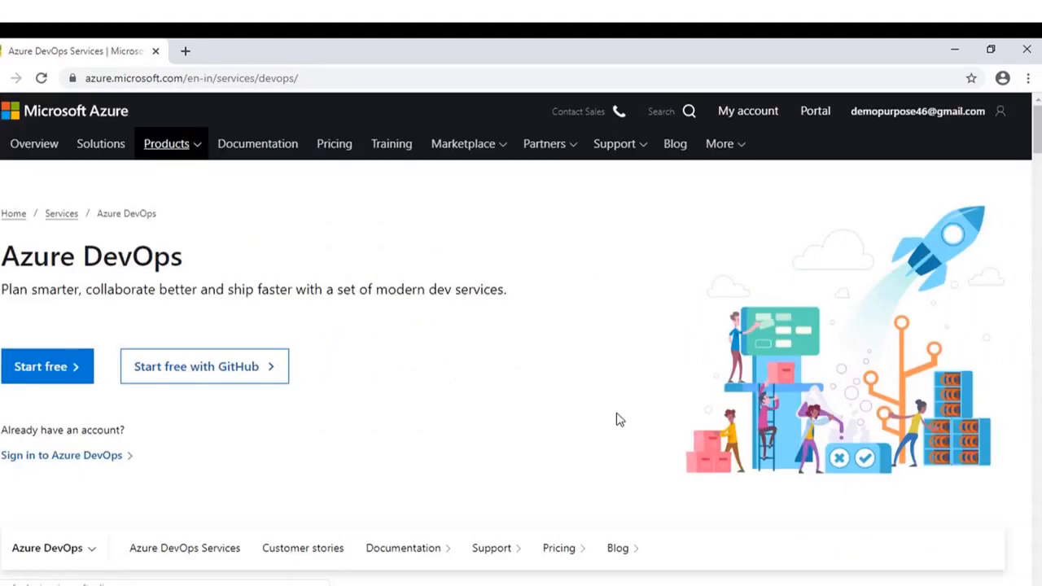
mouse_move(7, 454)
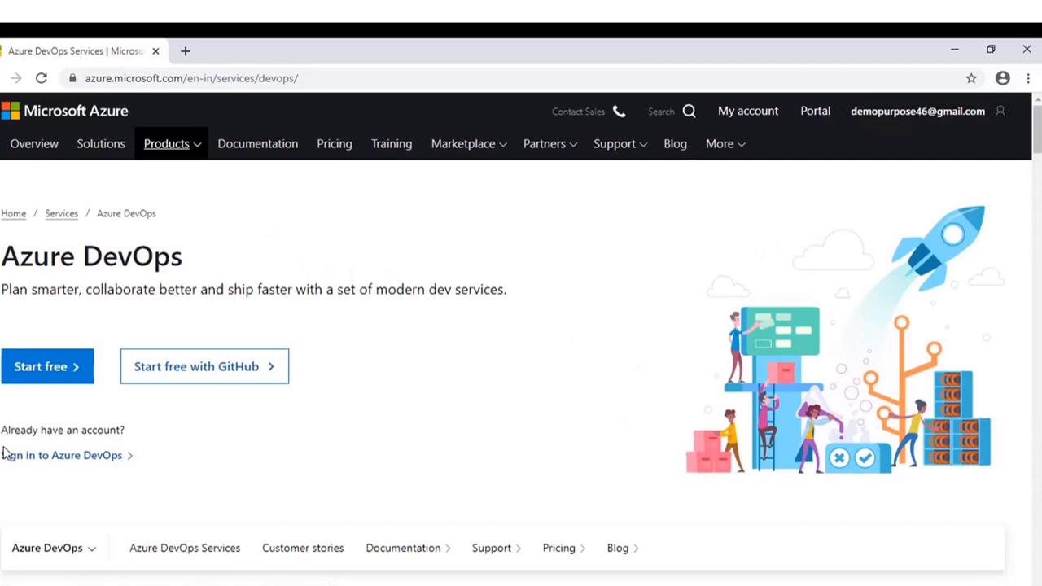
click(62, 456)
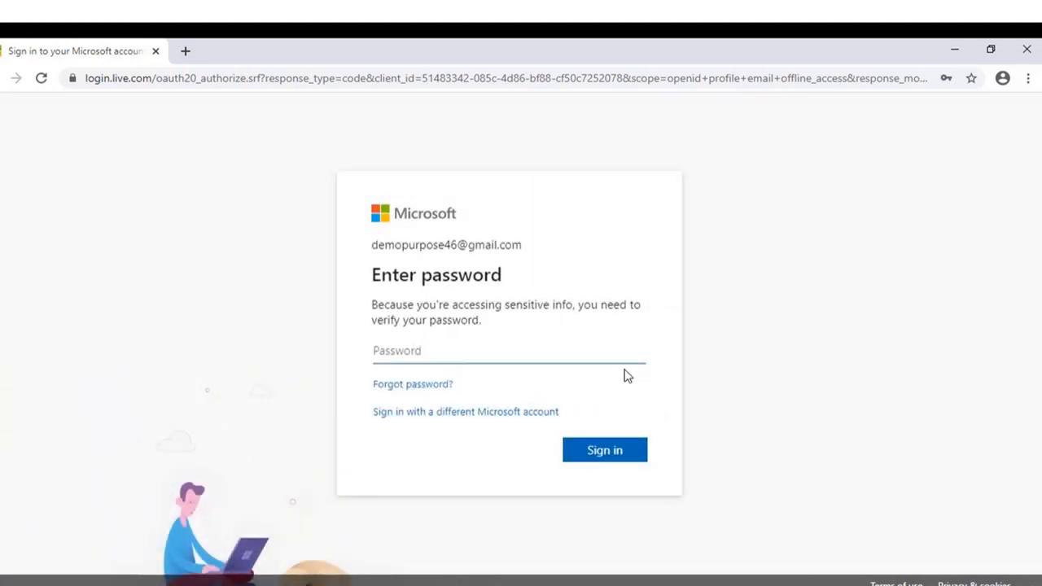
click(508, 352)
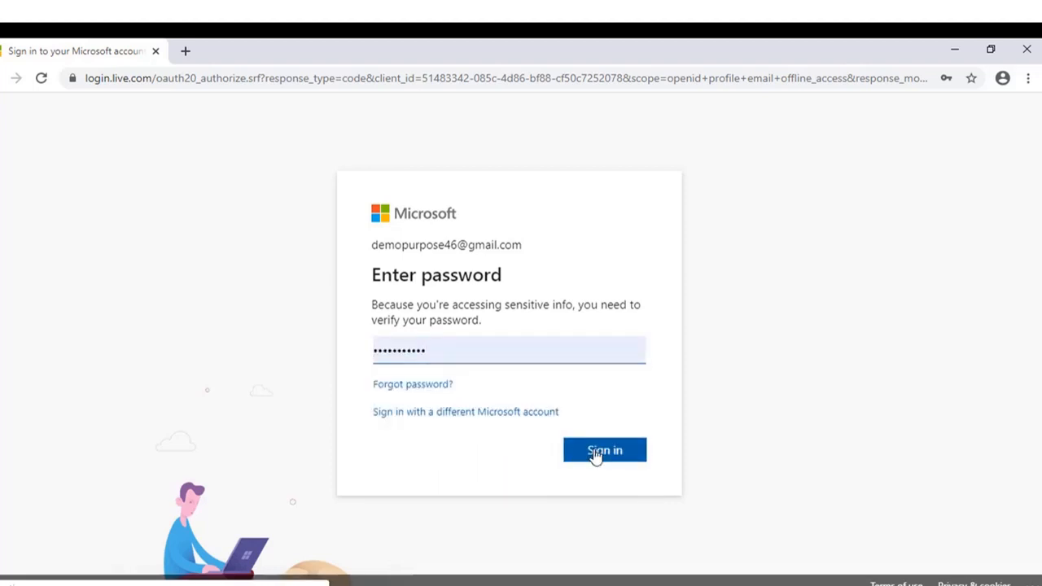
click(604, 450)
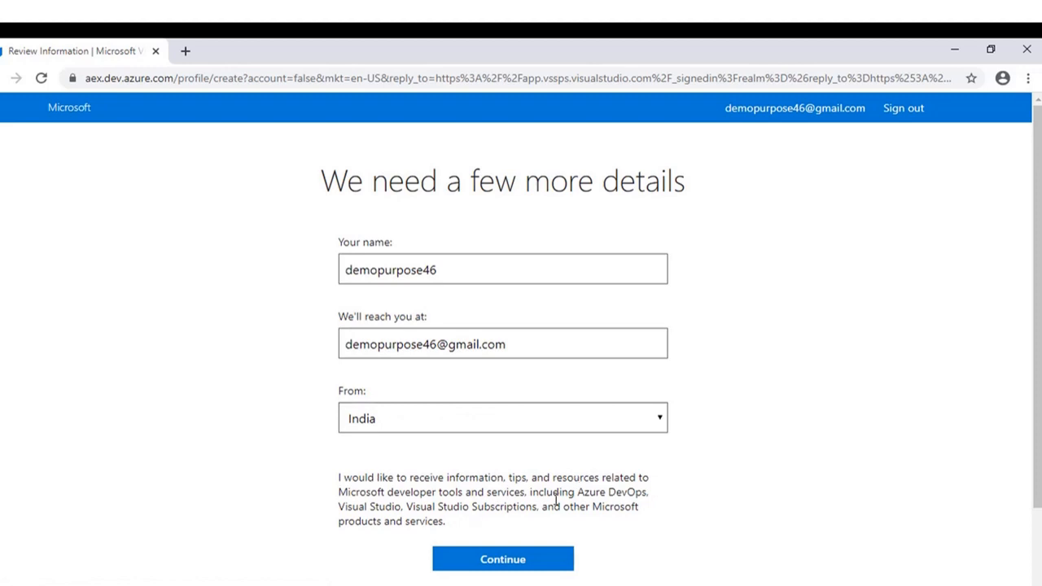
click(501, 558)
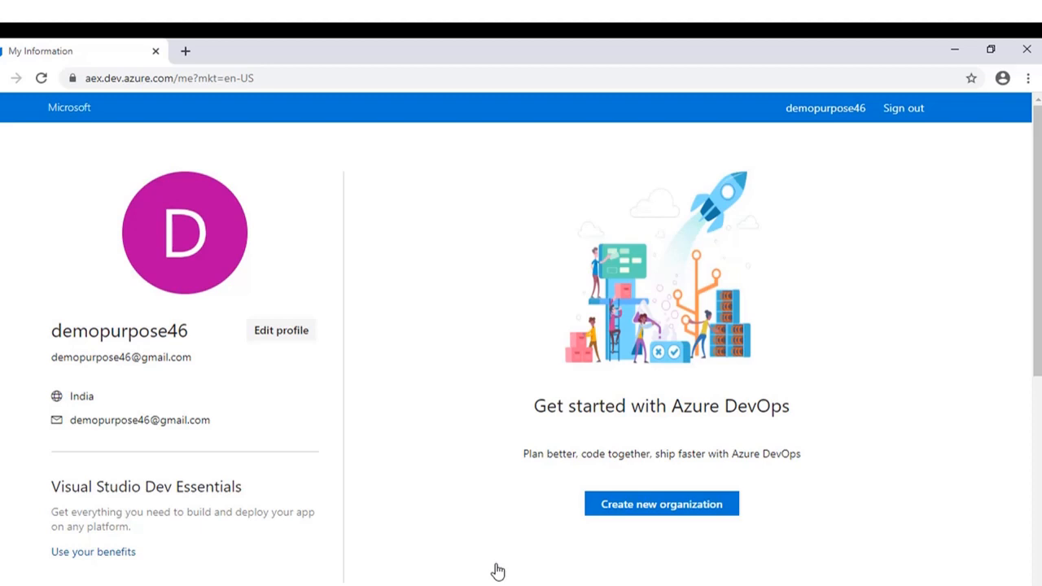
mouse_move(427, 483)
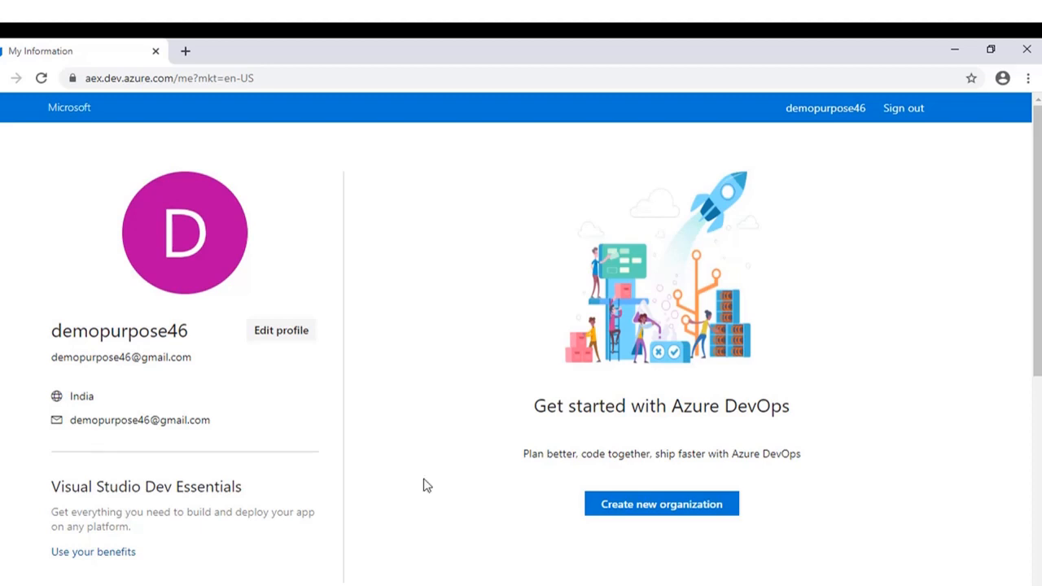
mouse_move(138, 492)
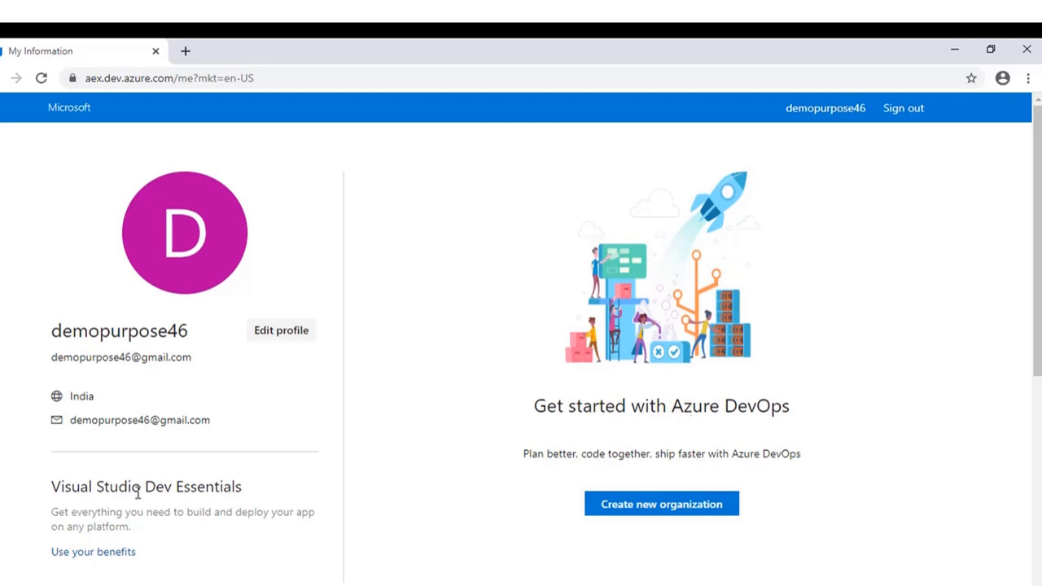
Create a new organization with the suggested name hosted in South India.
click(662, 501)
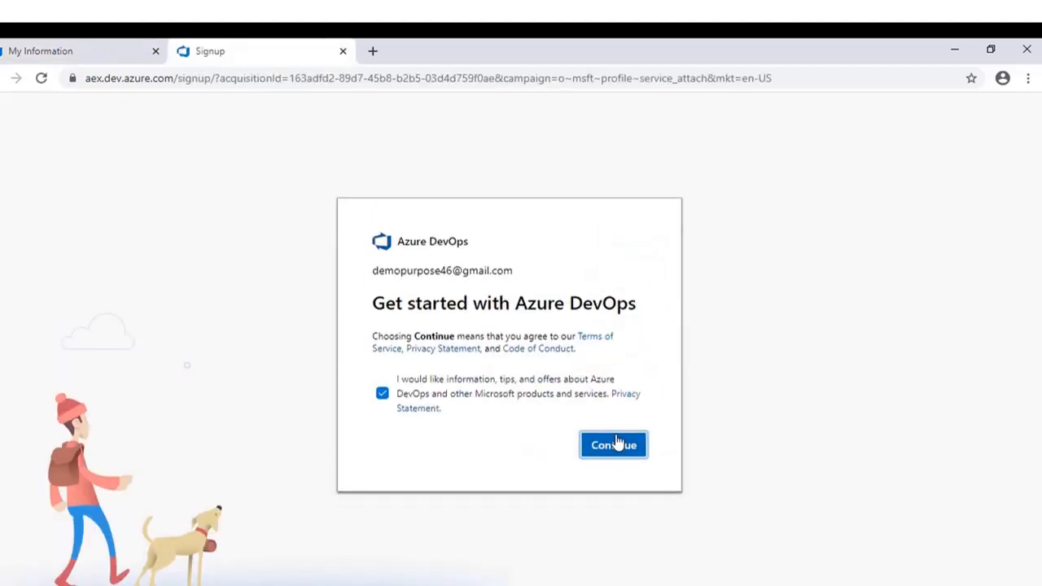
click(614, 445)
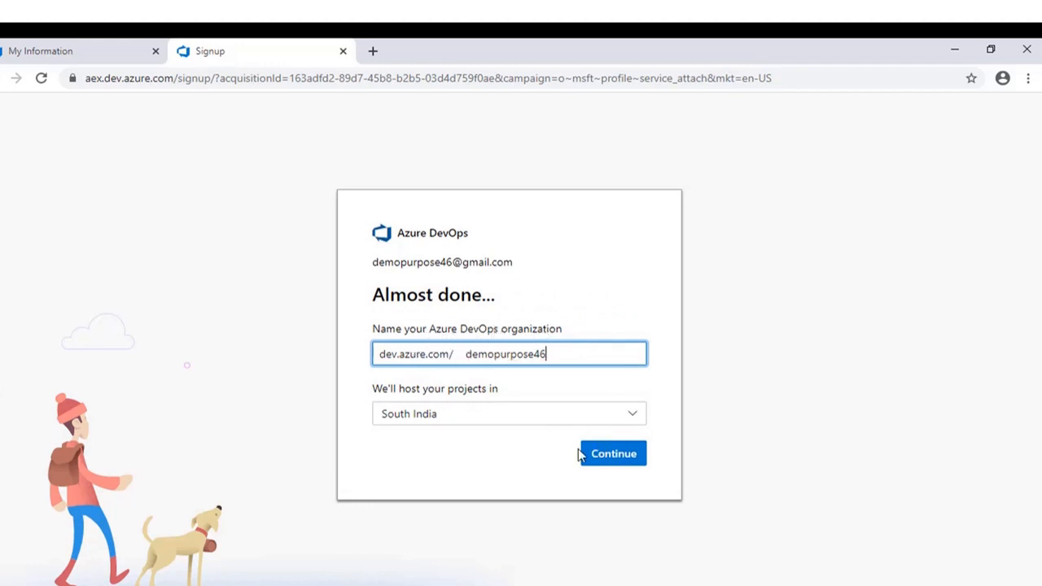
click(612, 453)
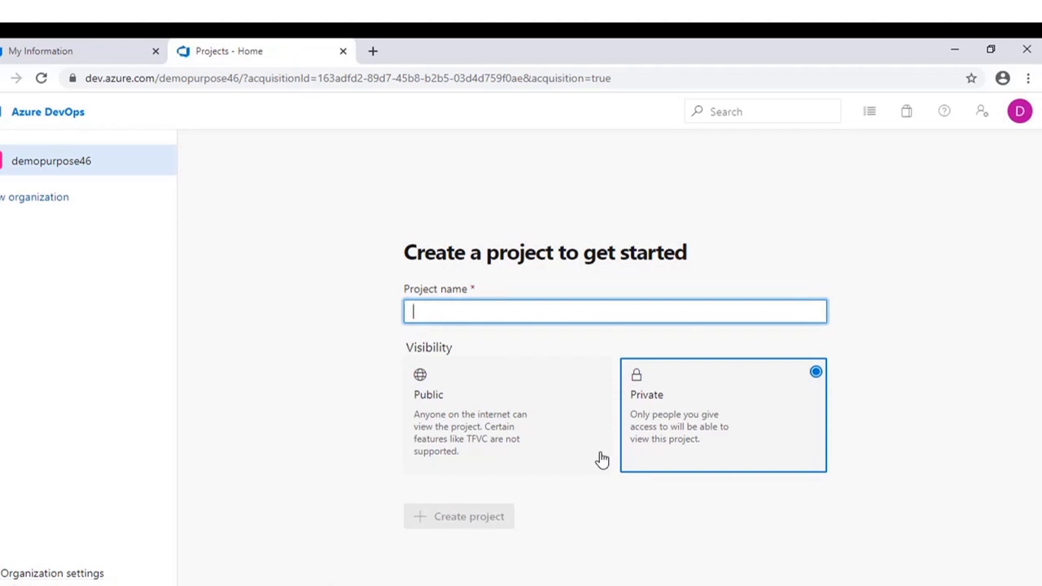
Create a private project named 'Azure Demo'.
text(D)
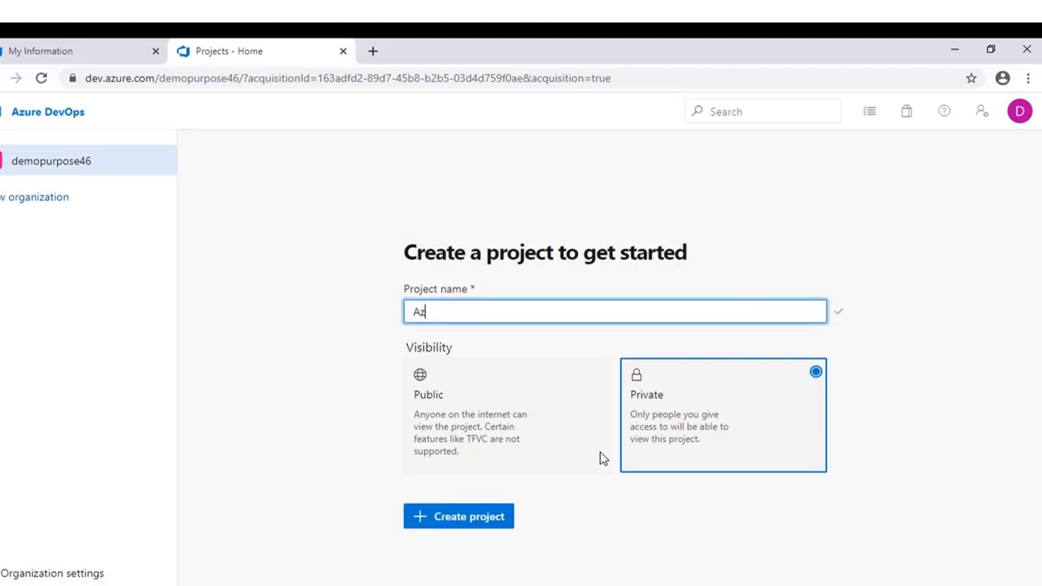
text(zure ?)
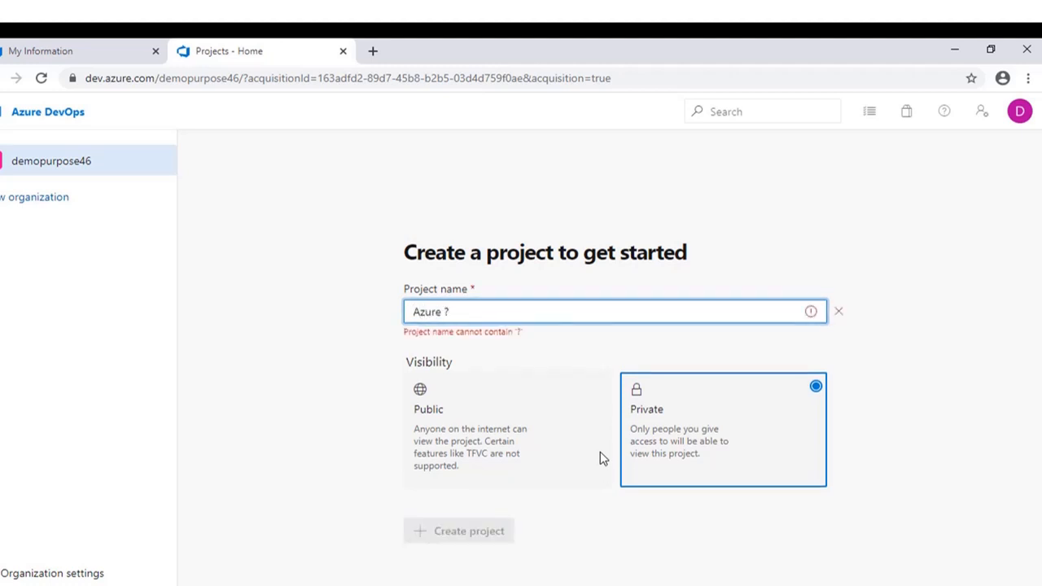
text(Azure Demo)
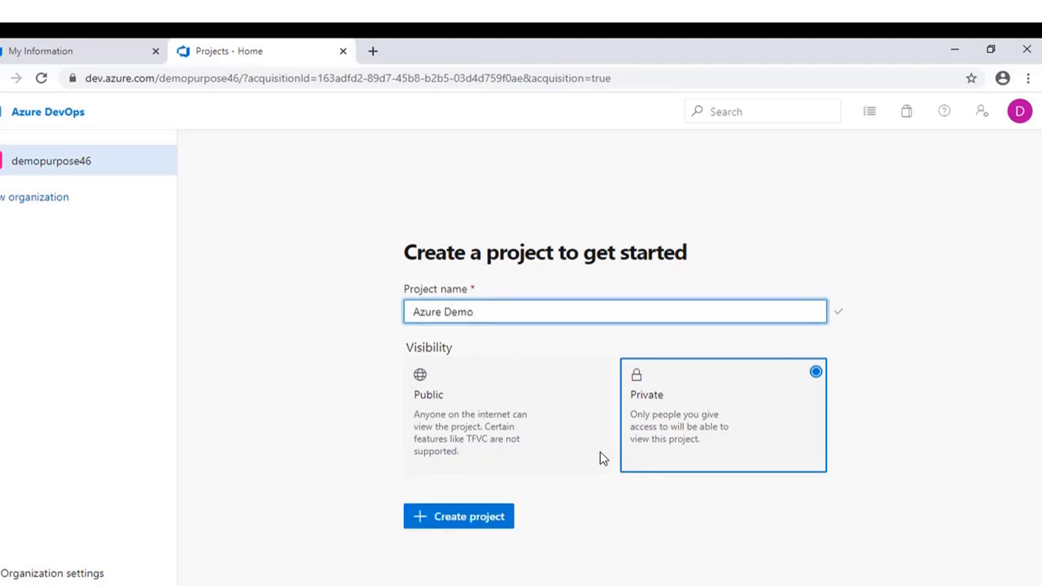
click(459, 514)
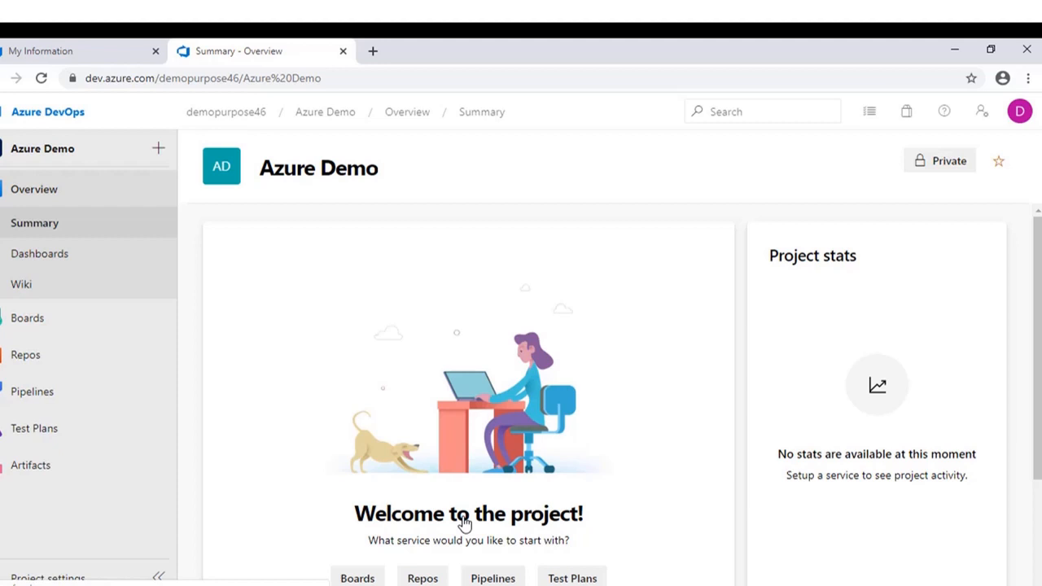
mouse_move(752, 247)
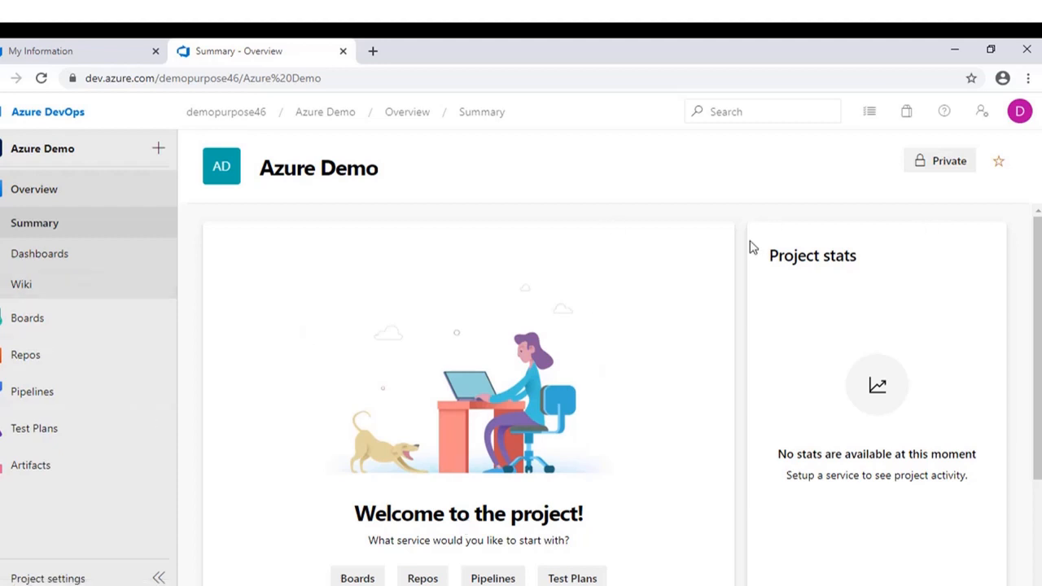
mouse_move(36, 268)
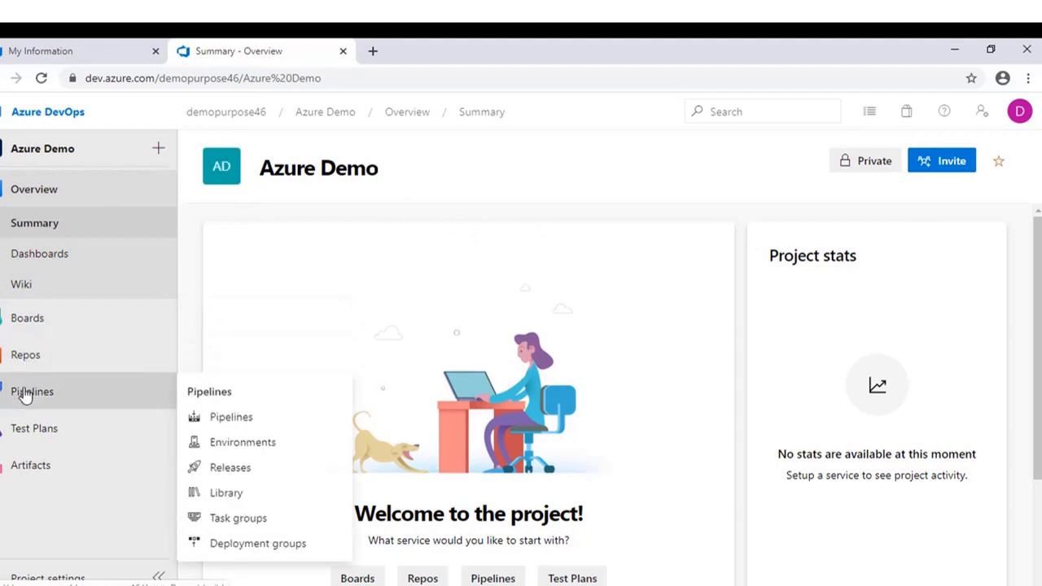
mouse_move(697, 301)
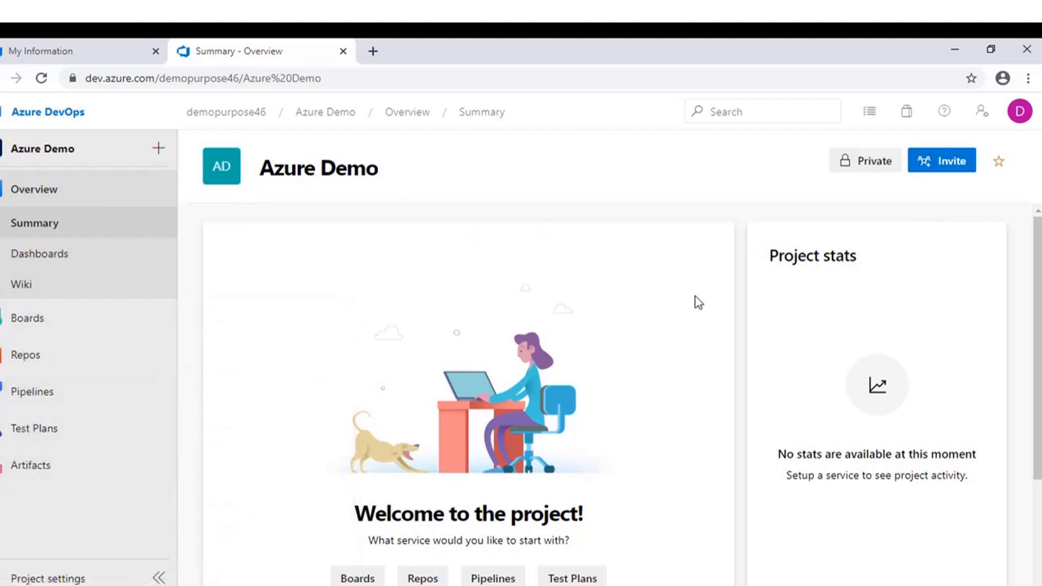